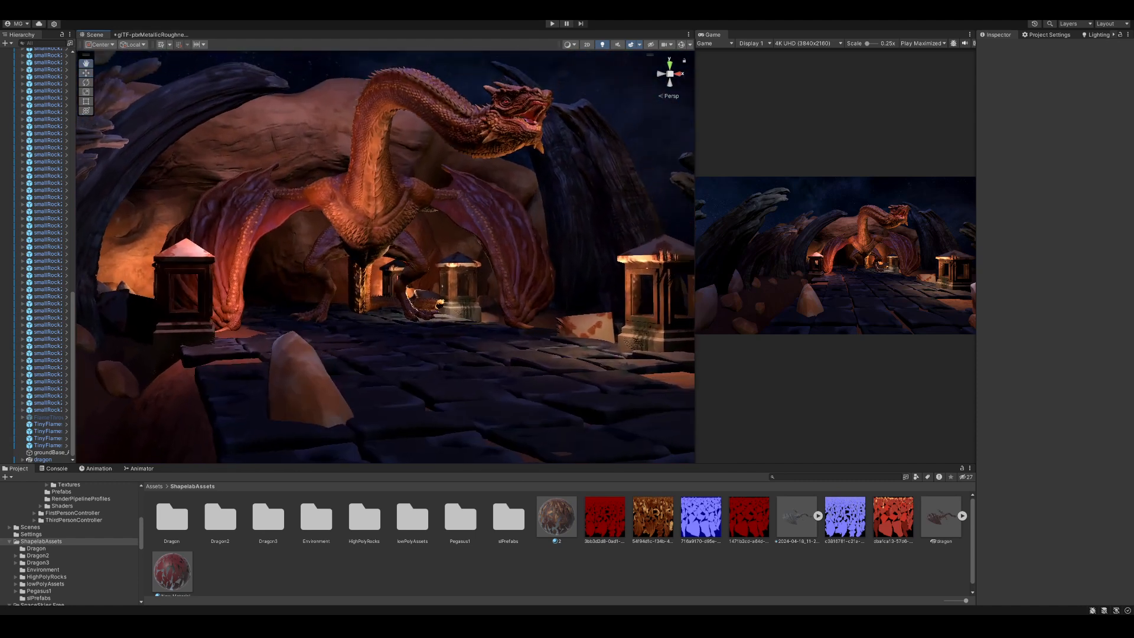
- Leave the finished Unity dragon cave scene for the mood board window
click(552, 24)
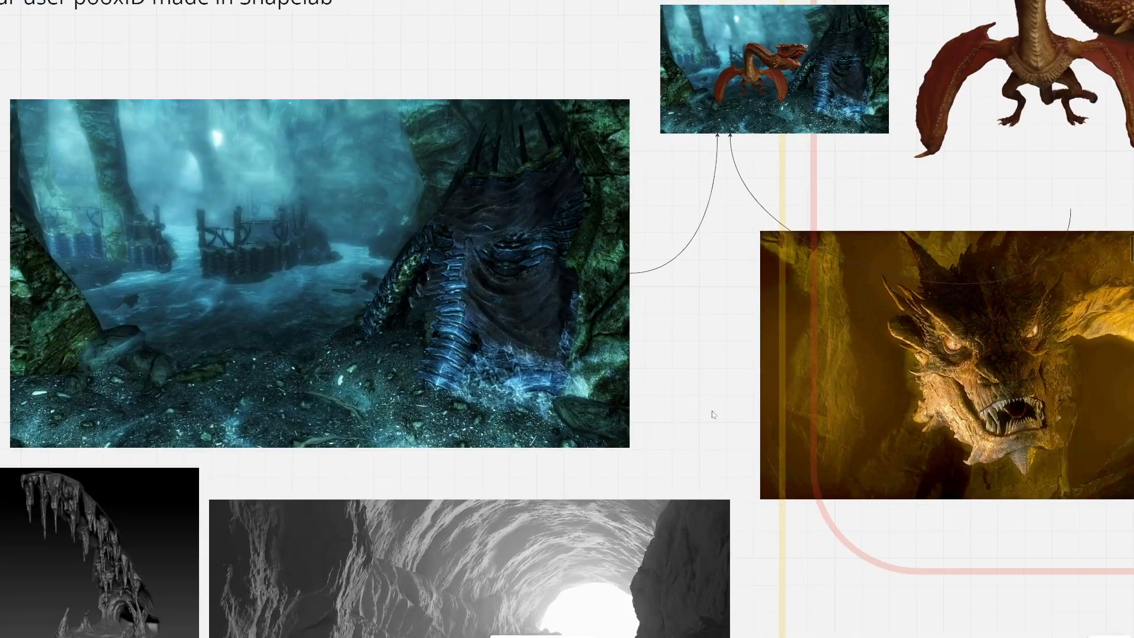
- Scroll down through the cave and dragon reference images on the mood board
scroll(down, 3)
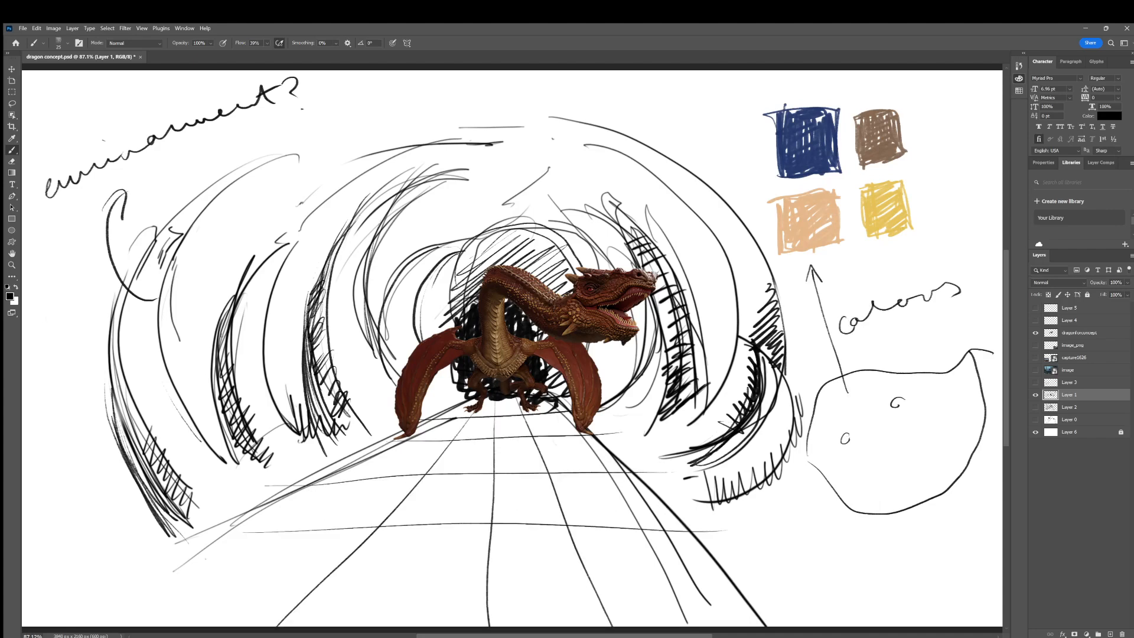
- Go from the dragon concept PSD back to the Unity blockout level
click(1035, 357)
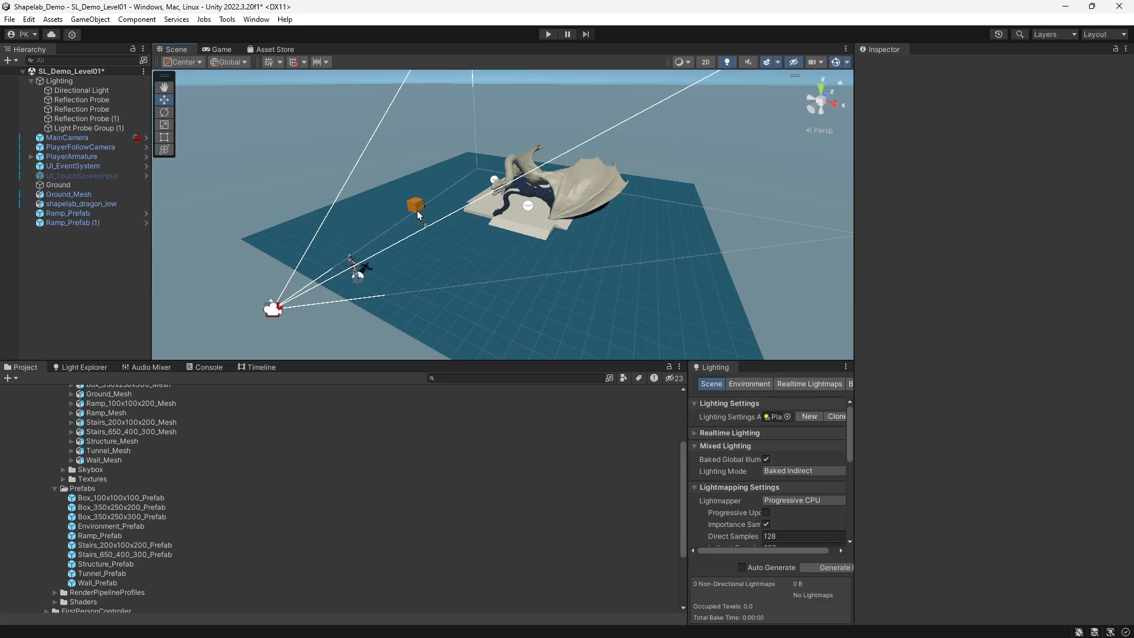
click(416, 205)
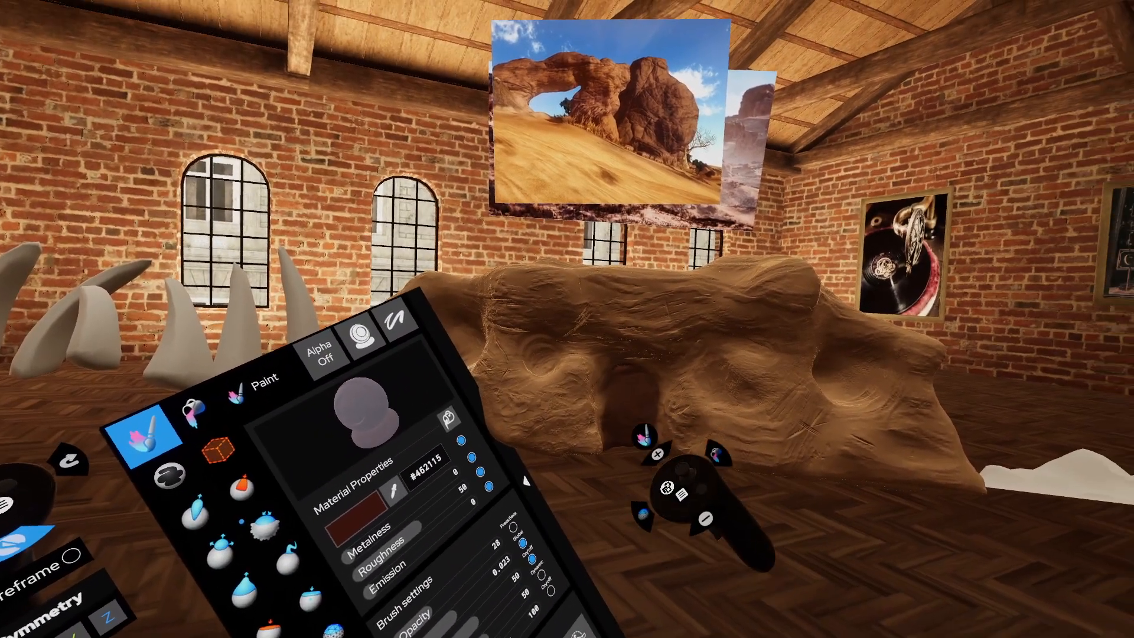
mouse_move(567, 319)
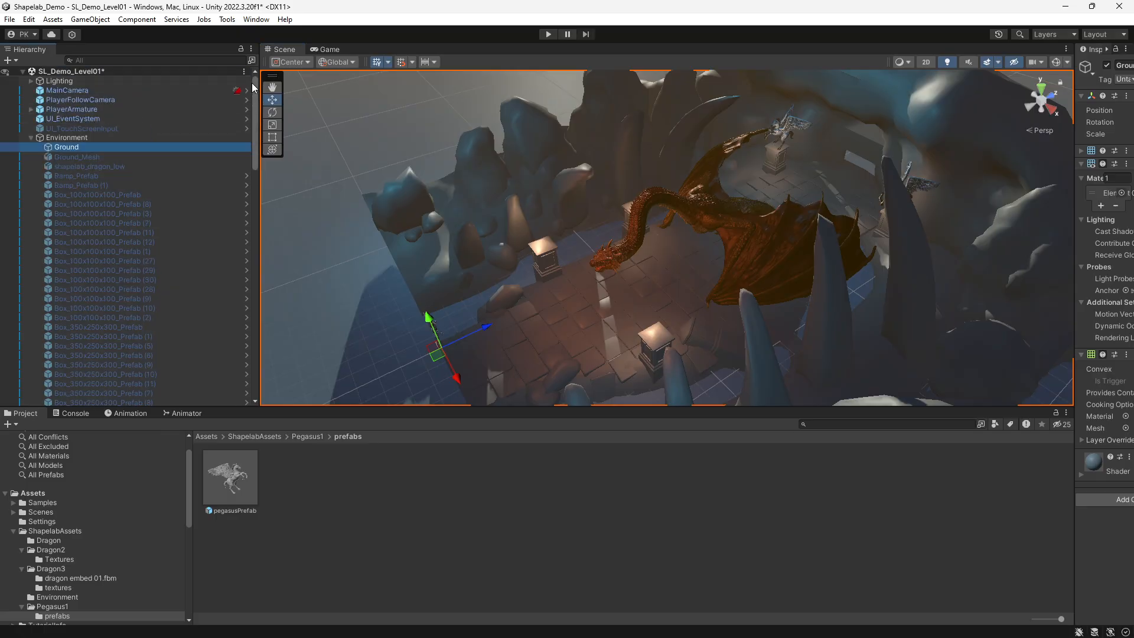
- Adjust position, colour and intensity of four spot lights: one warm orange, others cool blue
click(62, 213)
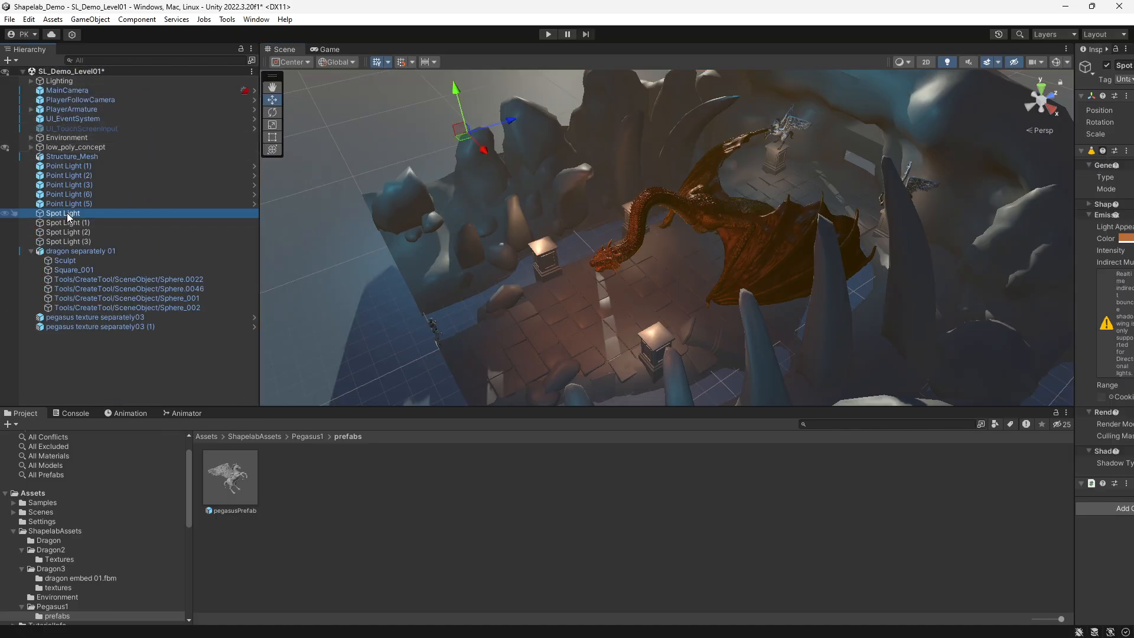
click(6, 219)
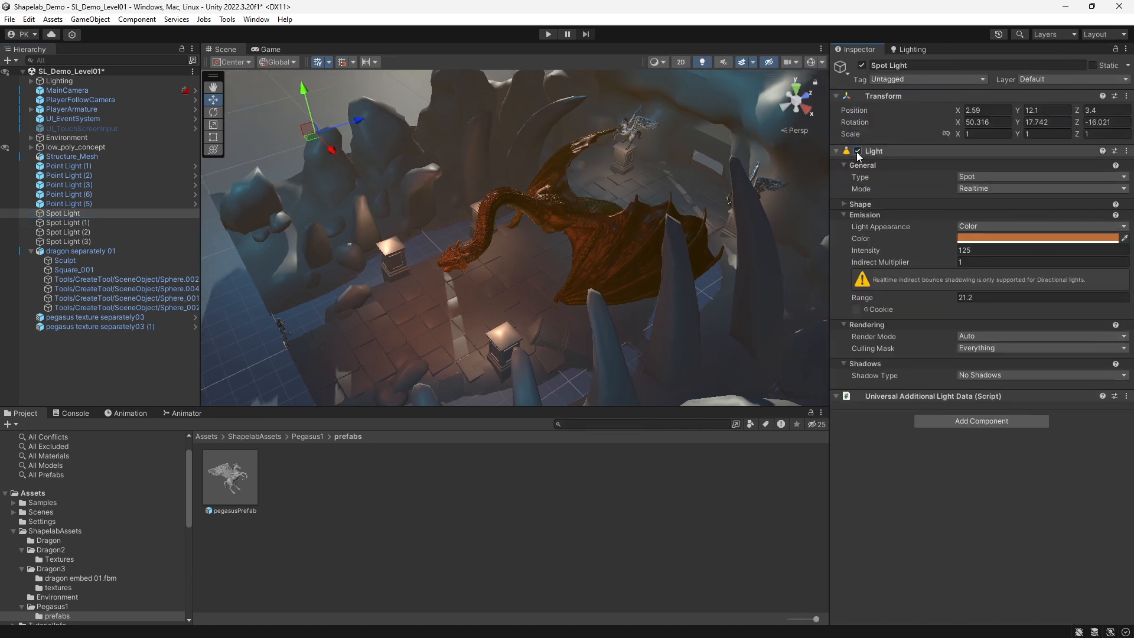
click(67, 222)
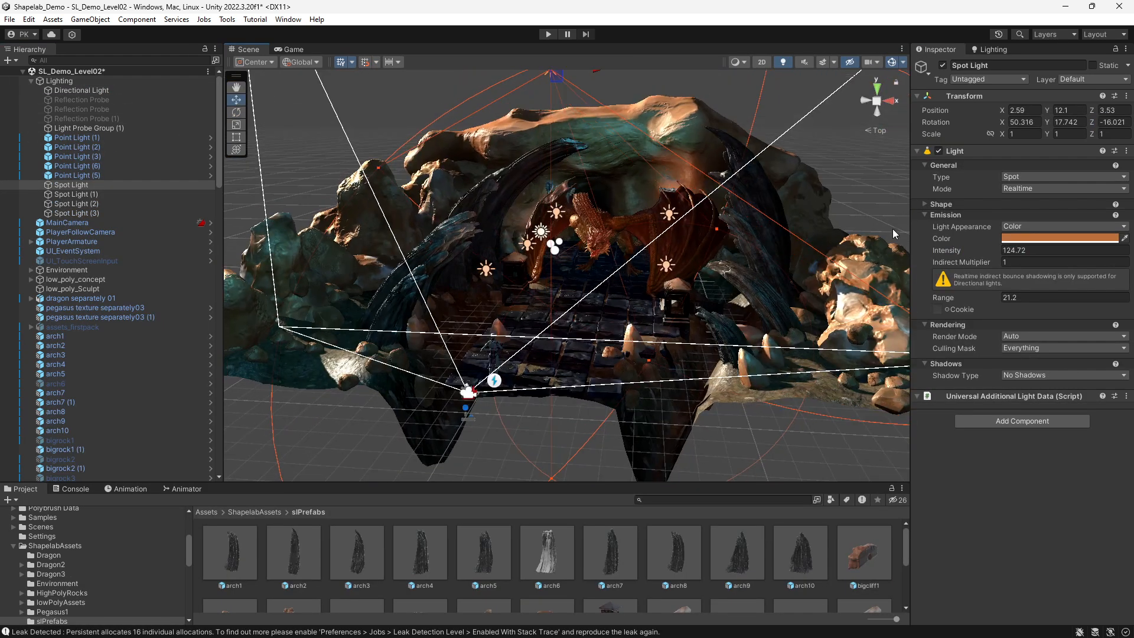
click(75, 194)
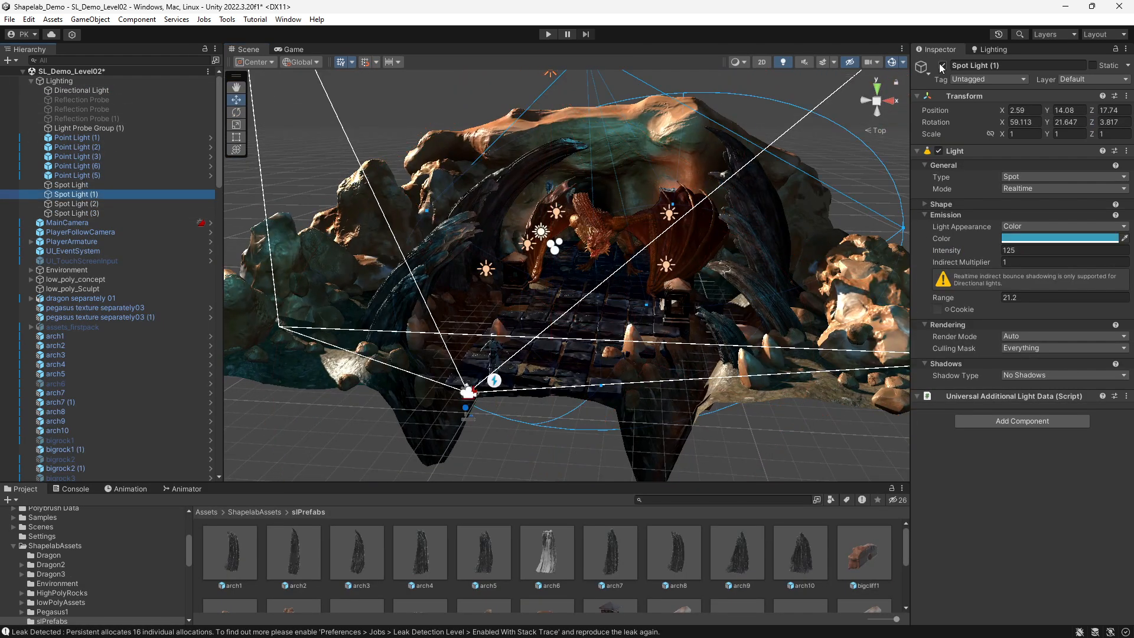
click(75, 203)
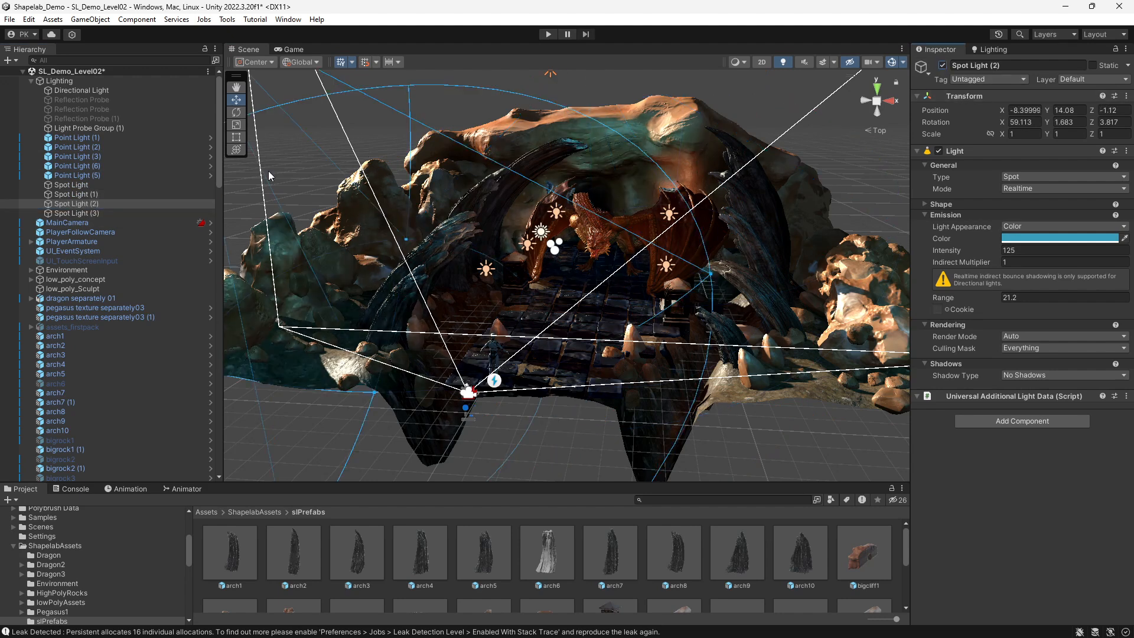
click(74, 213)
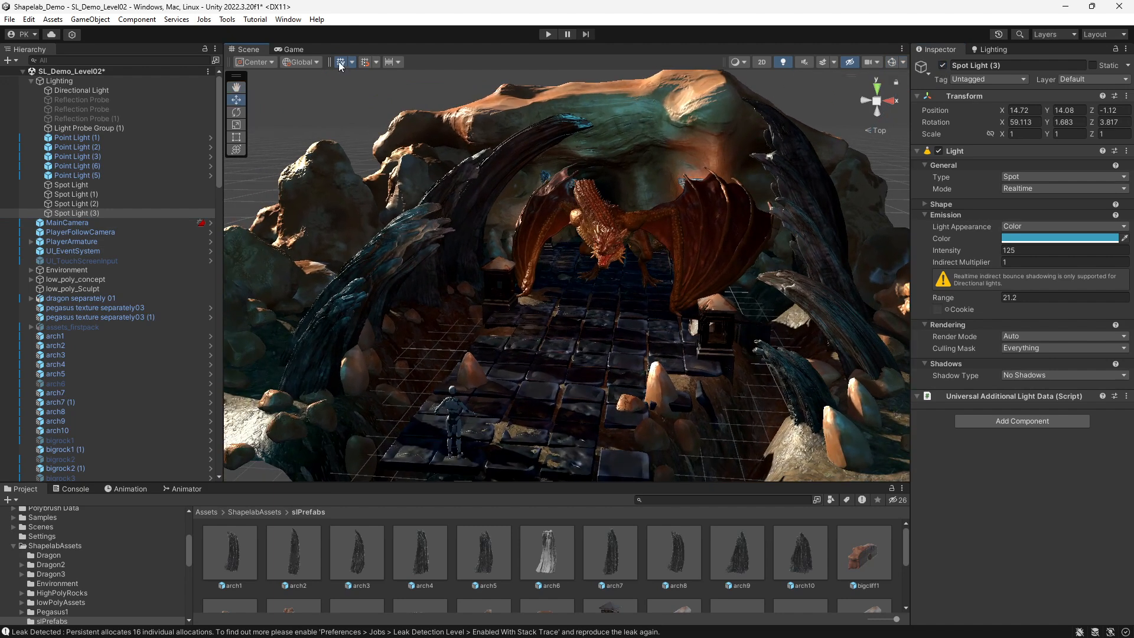
- Check the point lights, preview through the Game camera, and run with Play Maximized
scroll(down, 3)
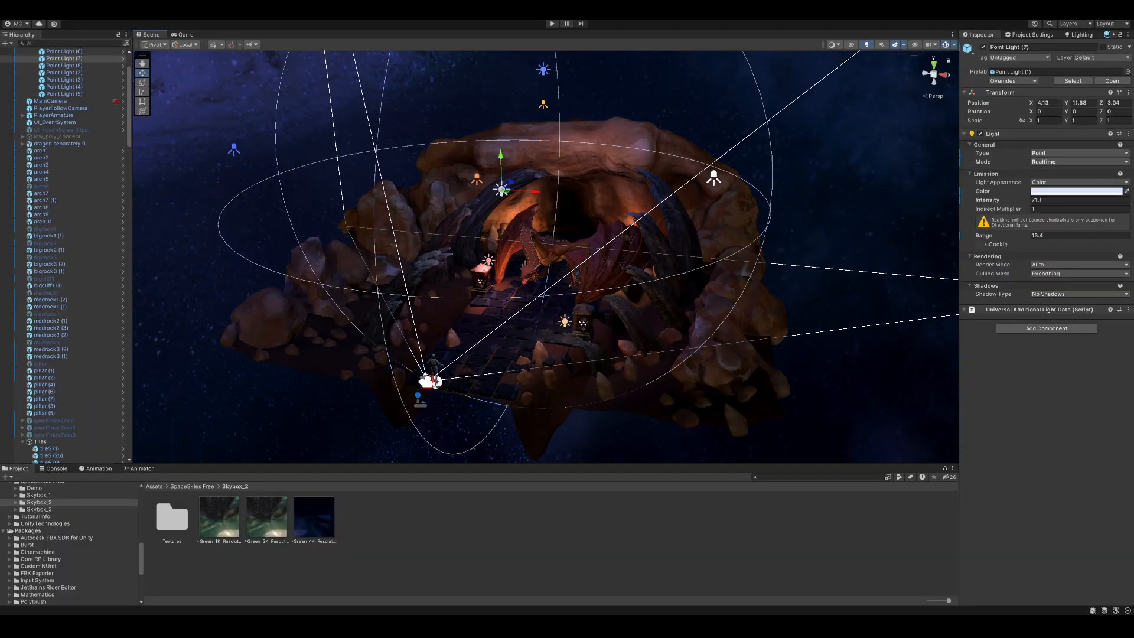
click(186, 34)
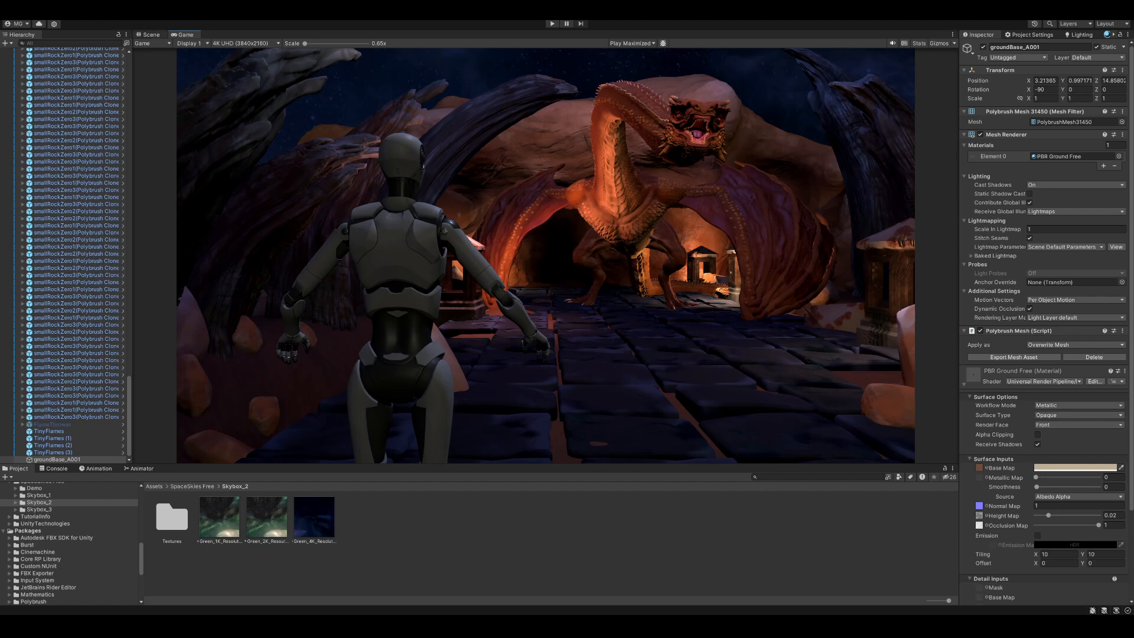
click(149, 34)
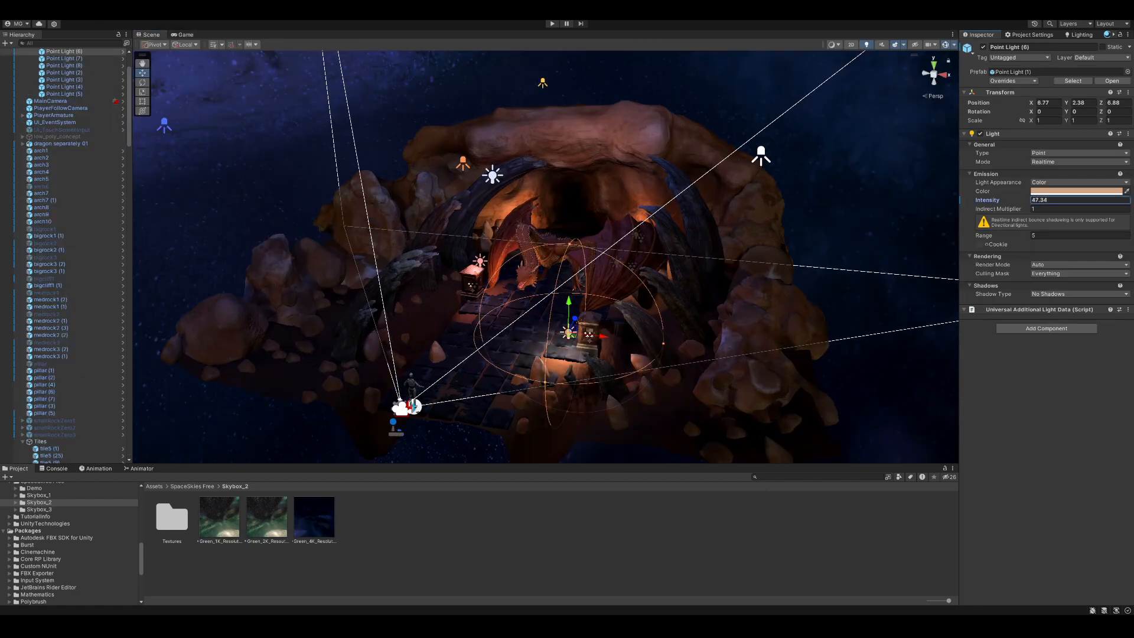
click(552, 24)
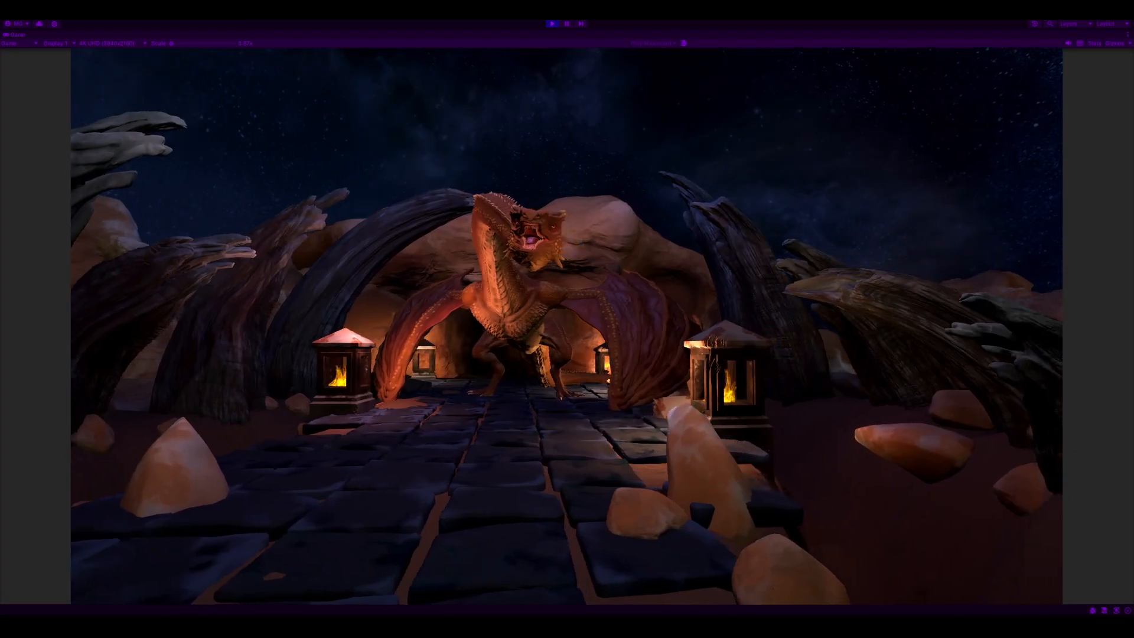